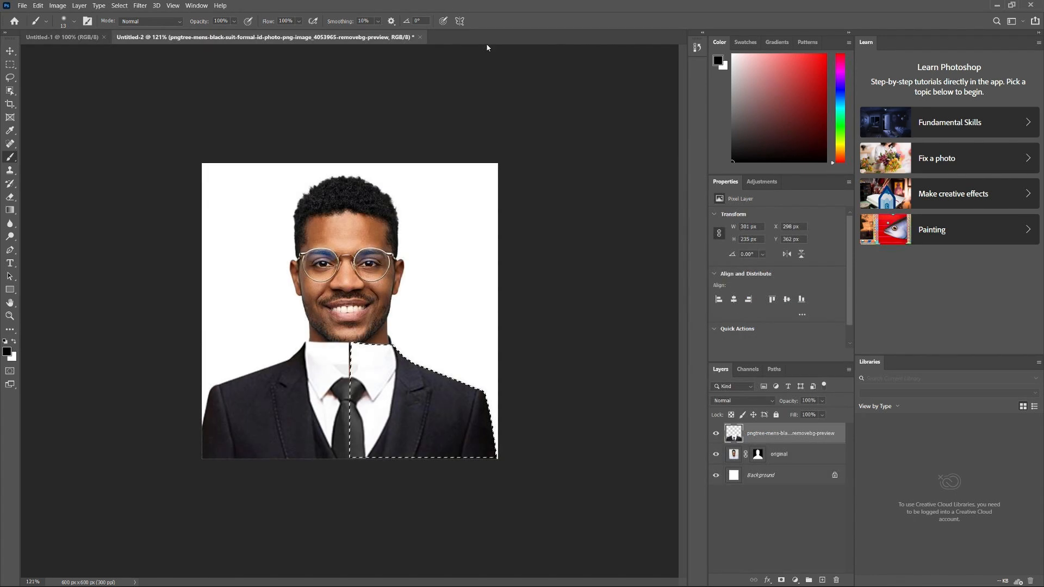
Step: Close the finished Untitled-2 portrait, leaving the blank 600x600 white document
click(420, 37)
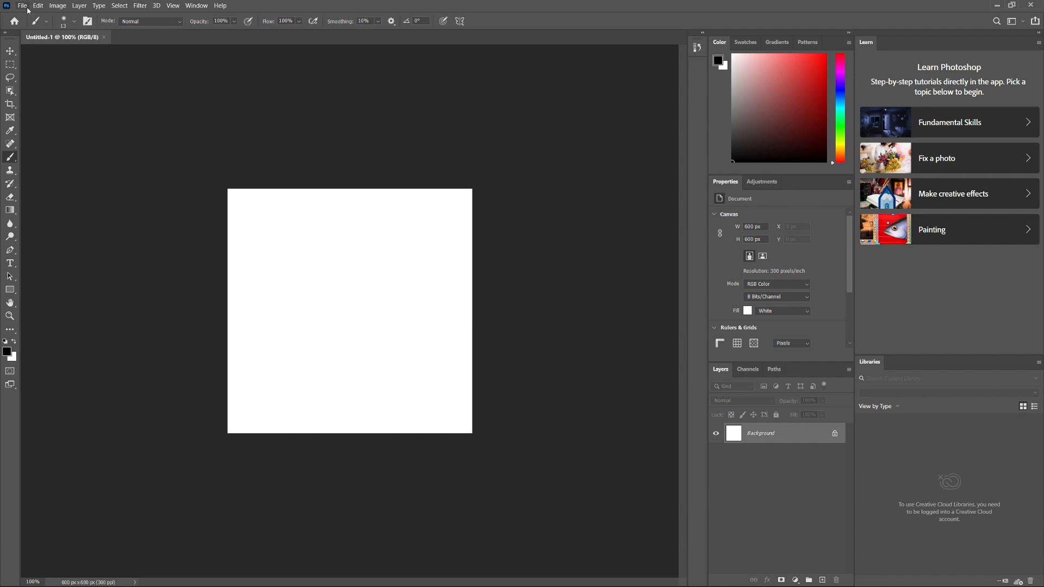
mouse_move(20, 12)
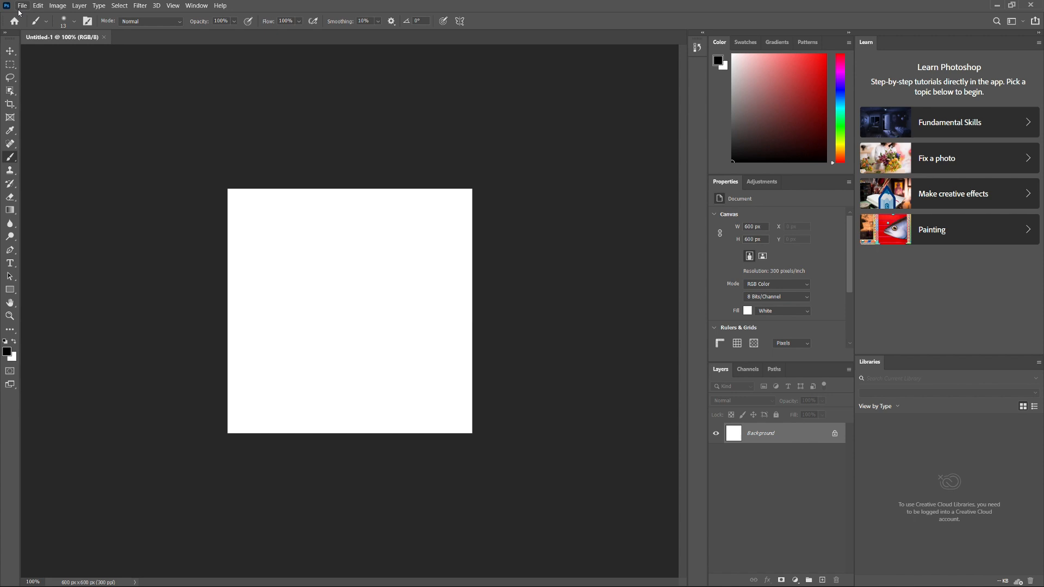
Step: Create a new 2 by 2 inch document at 300 ppi with a white background
click(22, 5)
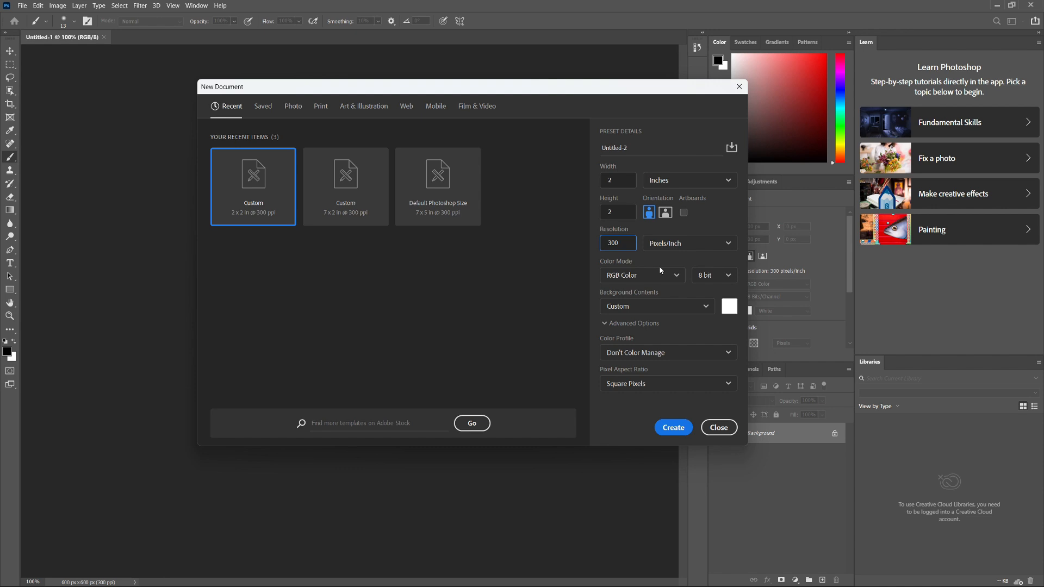
mouse_move(707, 268)
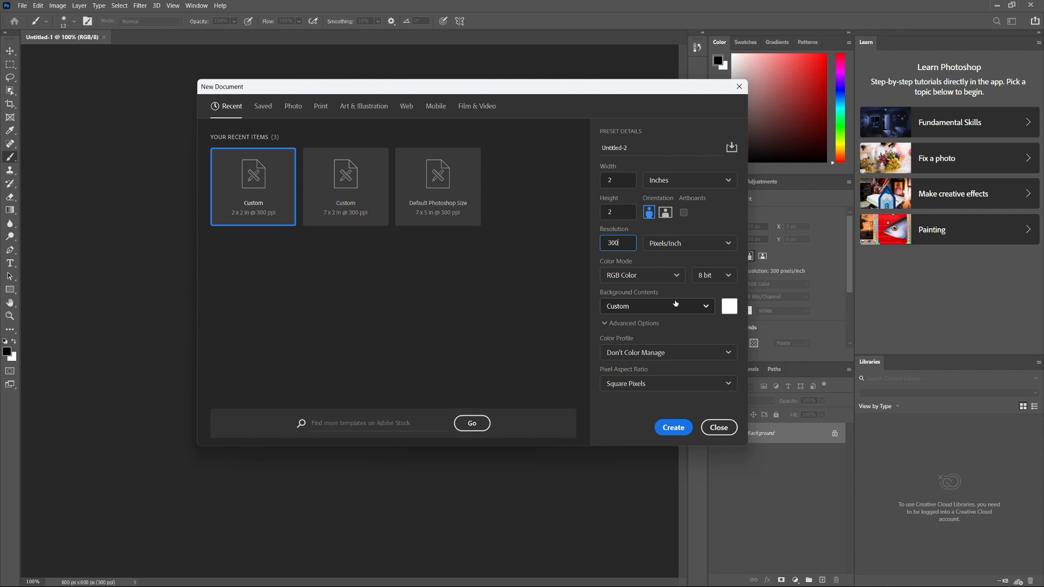
mouse_move(712, 381)
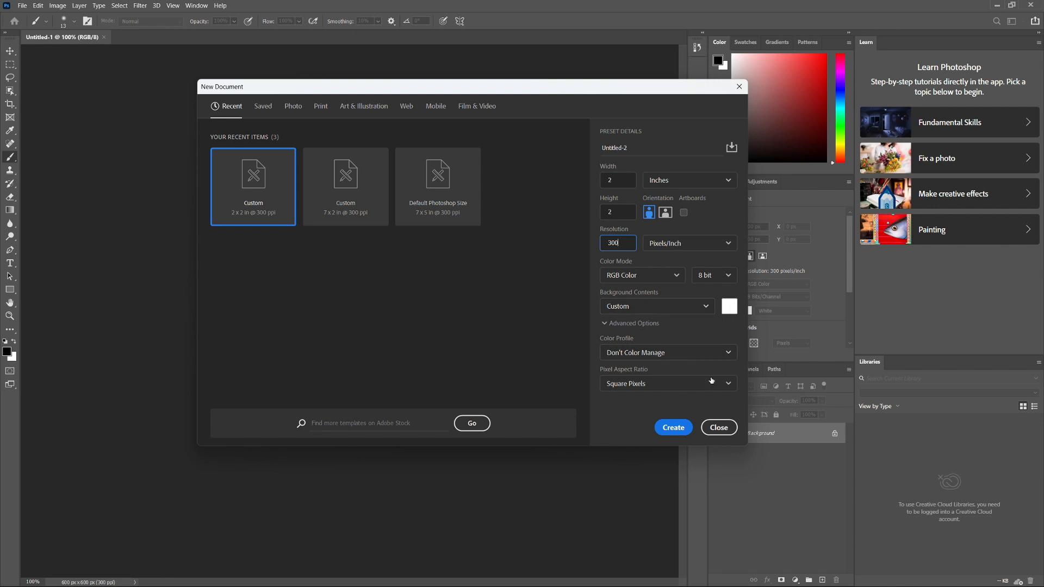
click(672, 428)
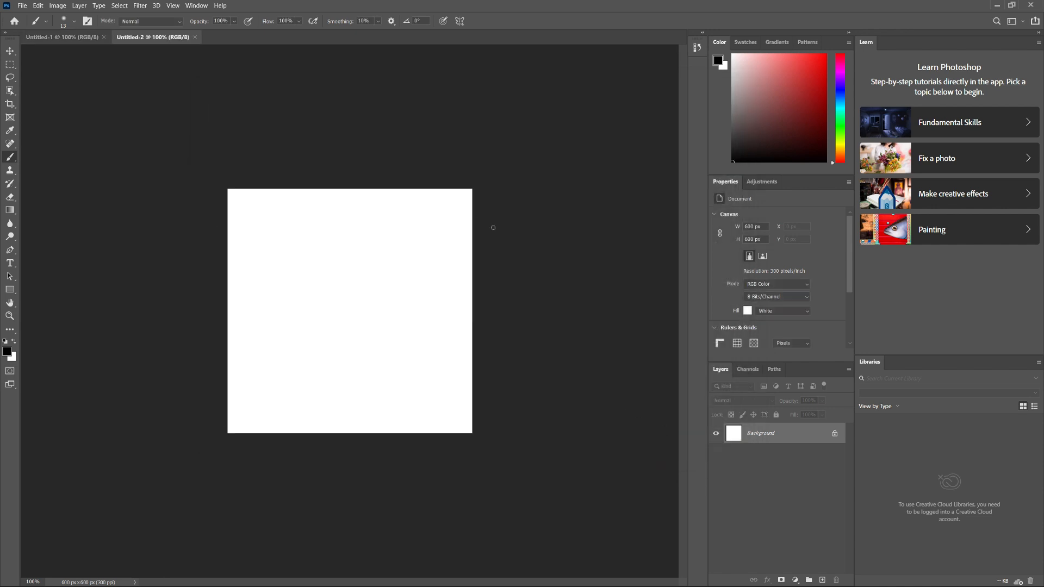
mouse_move(371, 174)
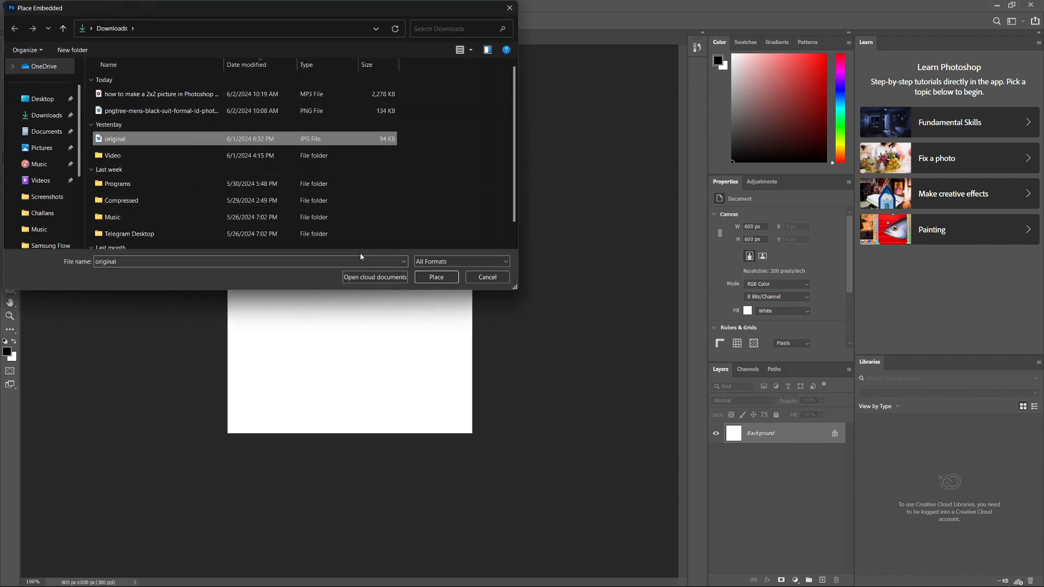
Step: Place the original JPG portrait as an embedded smart object filling the canvas
click(436, 278)
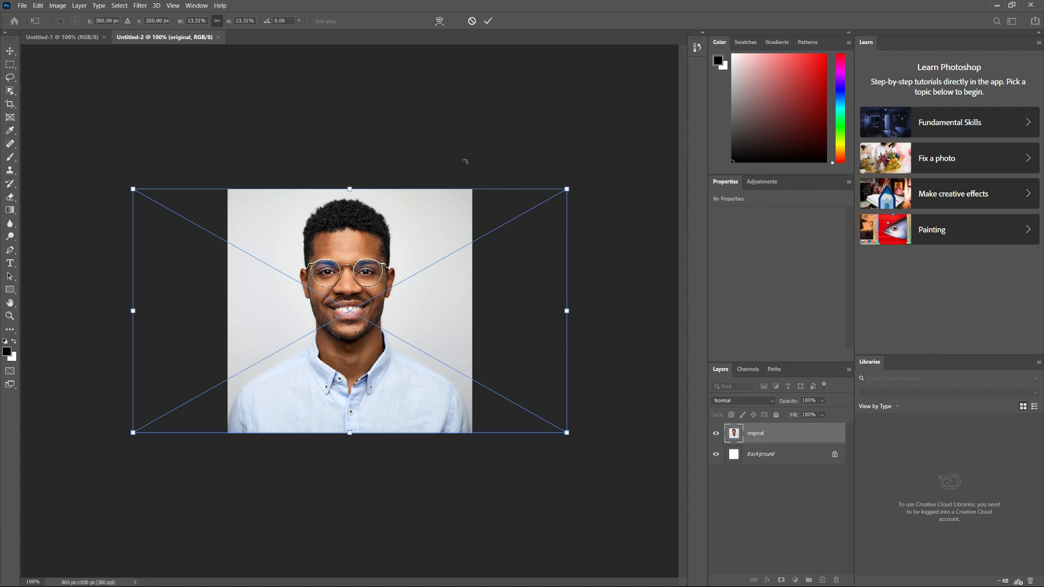
mouse_move(376, 173)
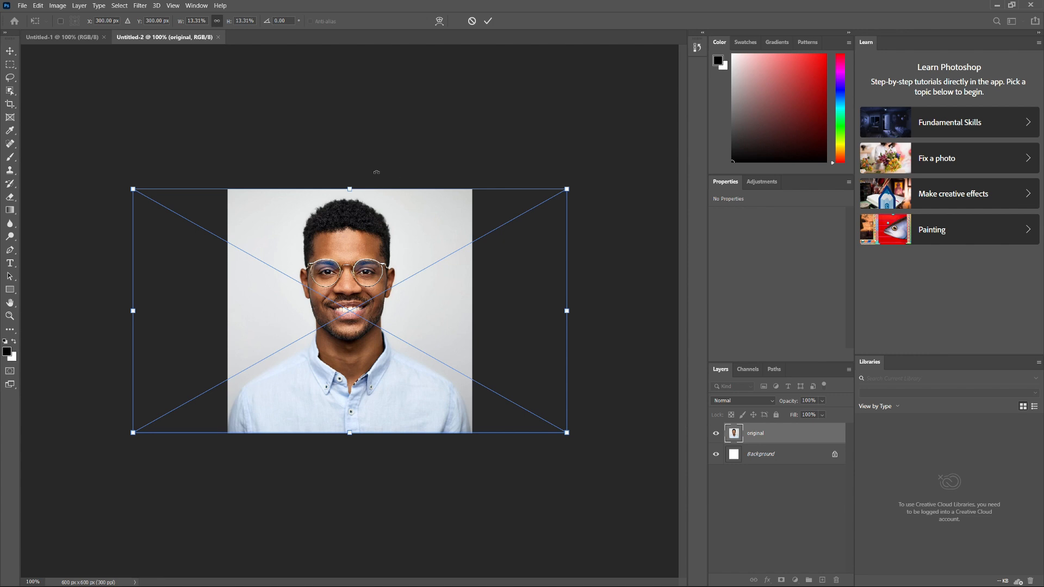
mouse_move(148, 64)
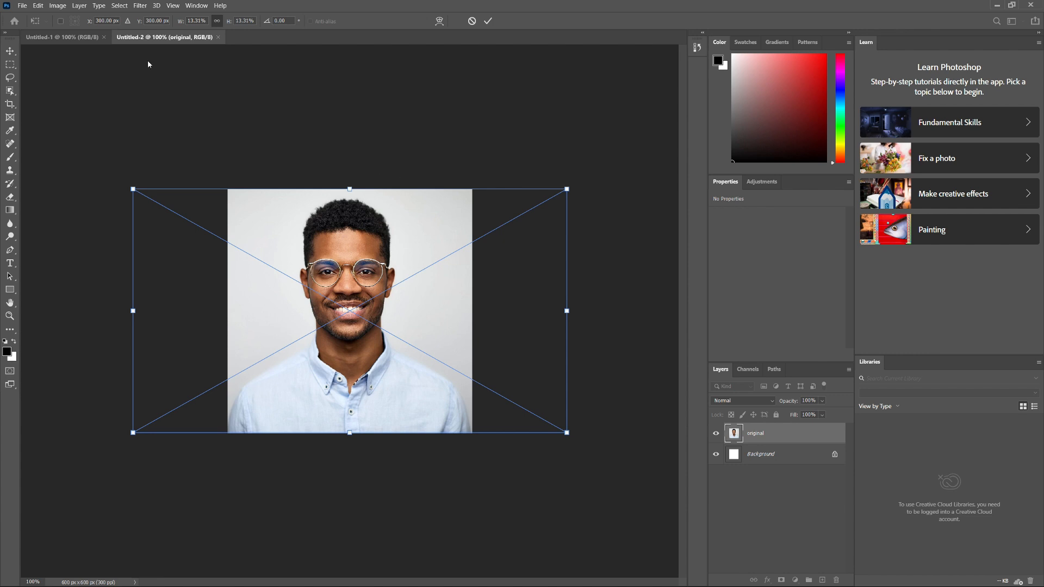
click(487, 21)
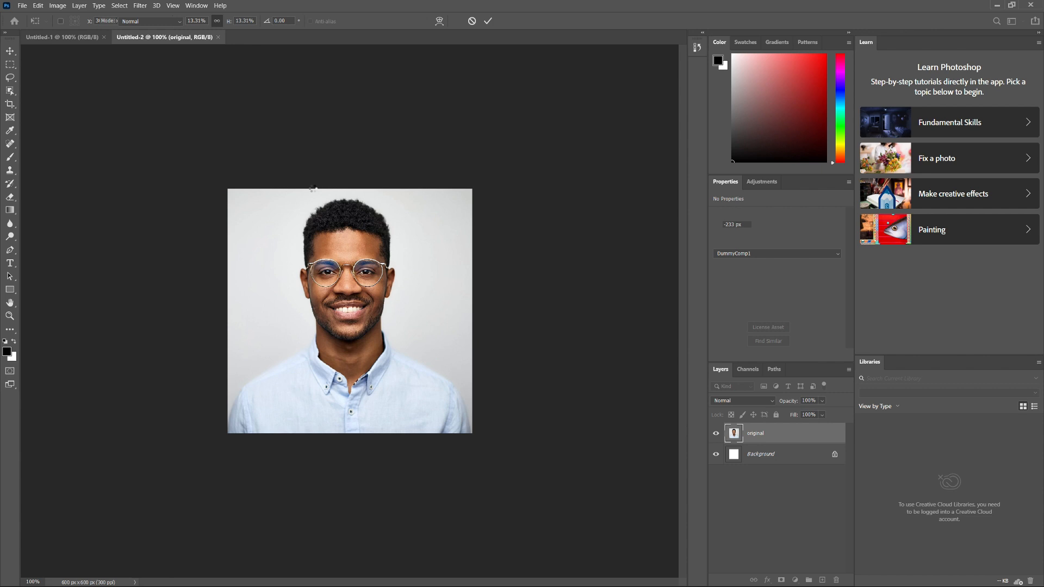
click(10, 157)
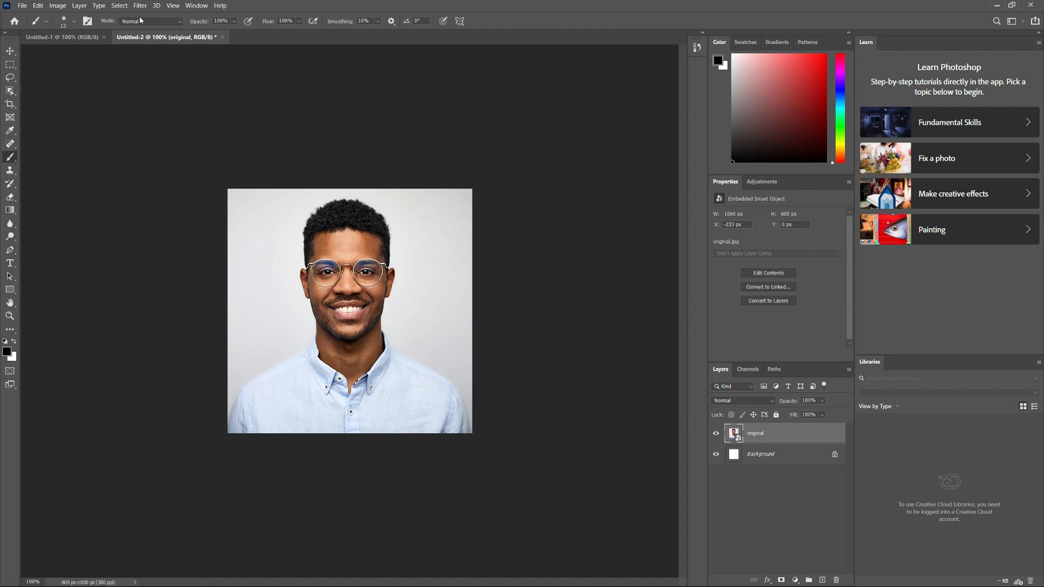
Step: Select the man, rasterize the smart object and mask the grey backdrop to white
click(118, 6)
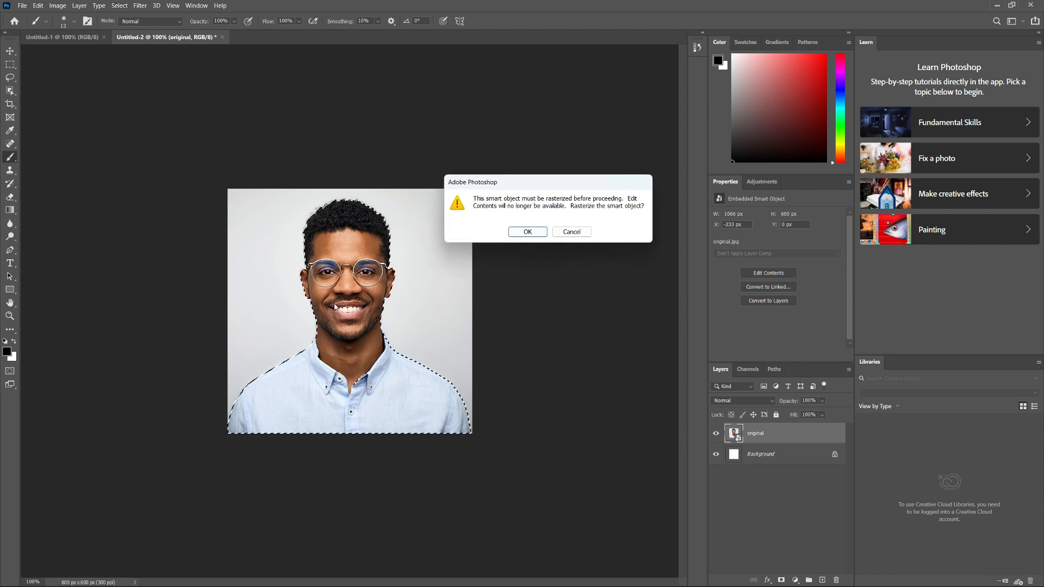
click(526, 232)
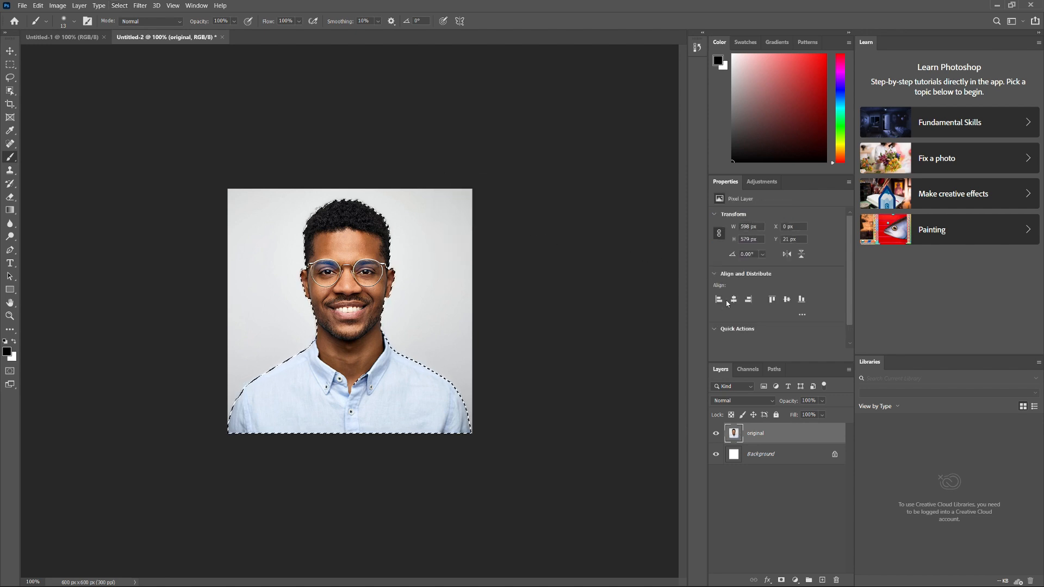
click(782, 580)
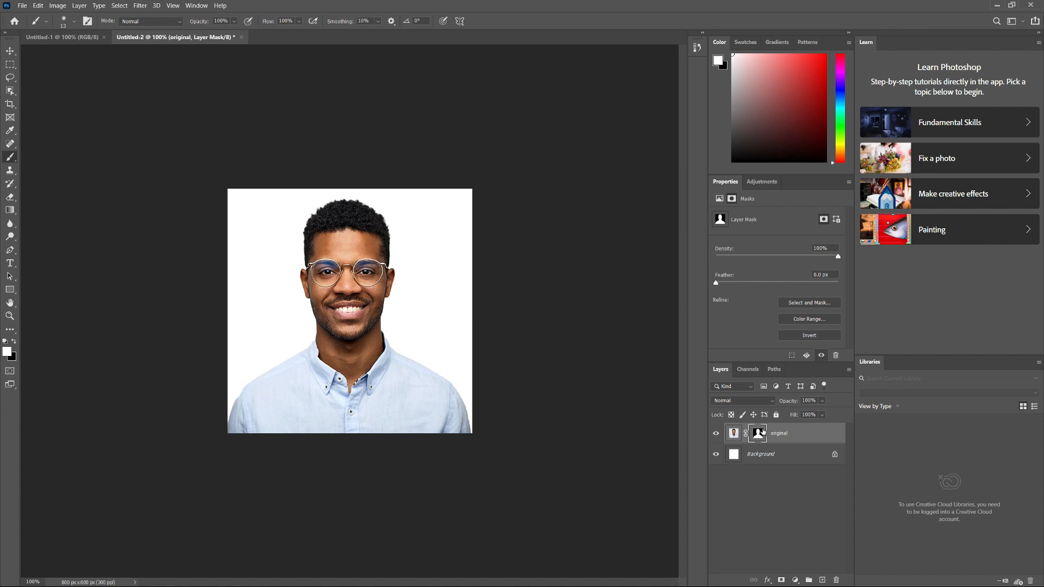
click(22, 5)
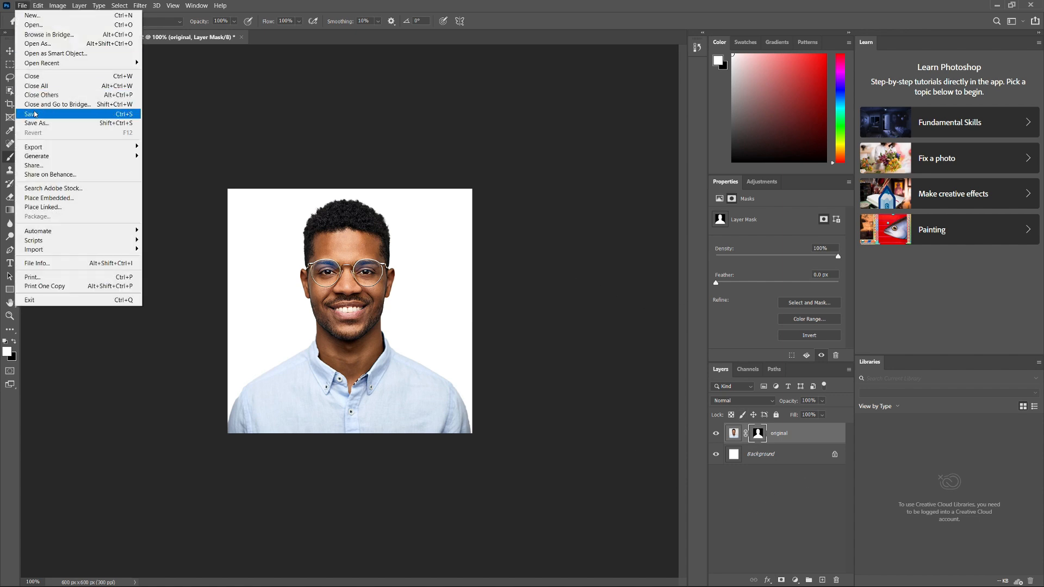
Step: Place the black suit PNG from Downloads over the shirt and rasterize its layer
click(49, 198)
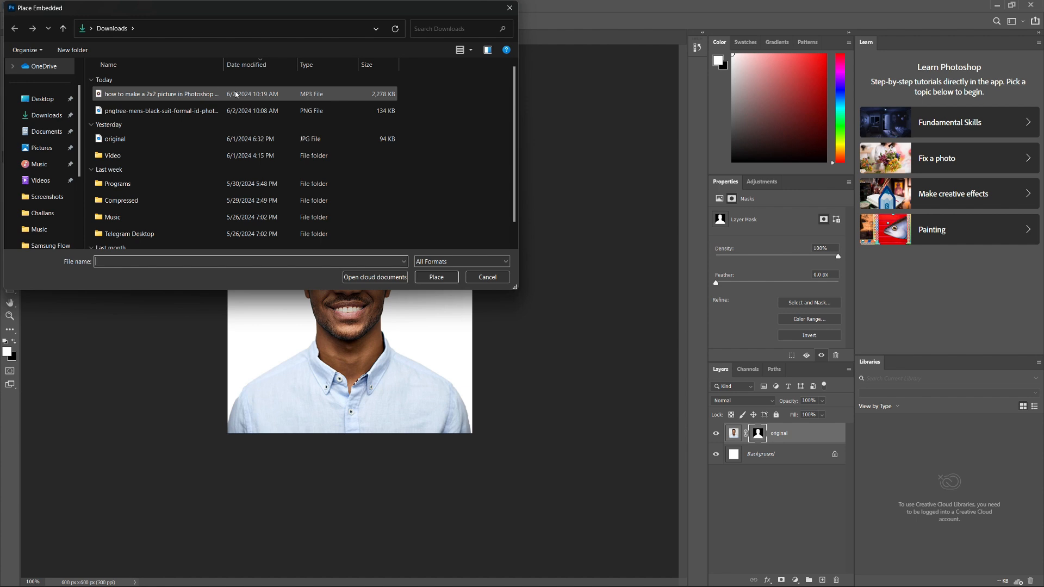
click(159, 111)
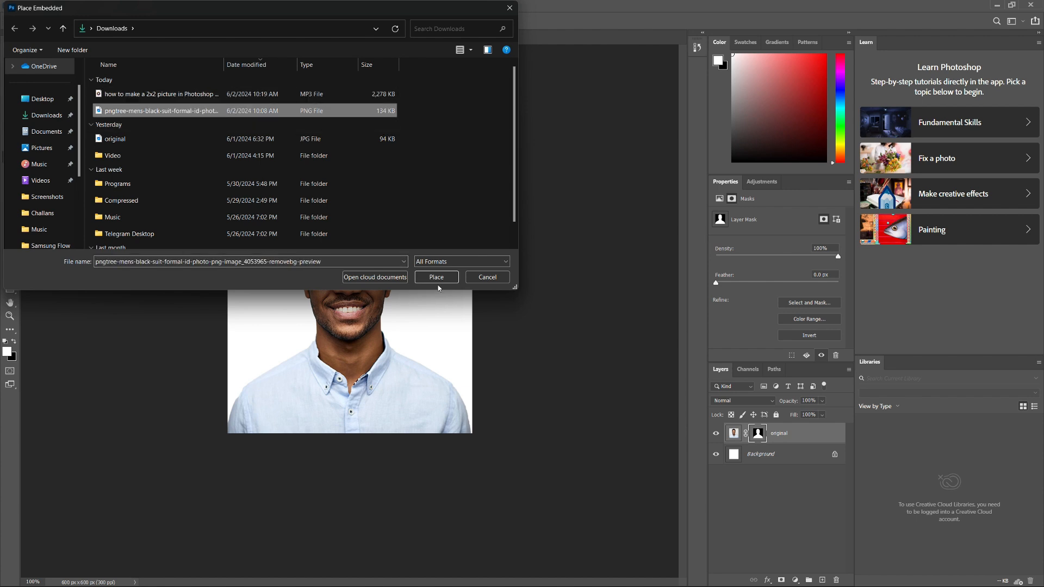
click(436, 277)
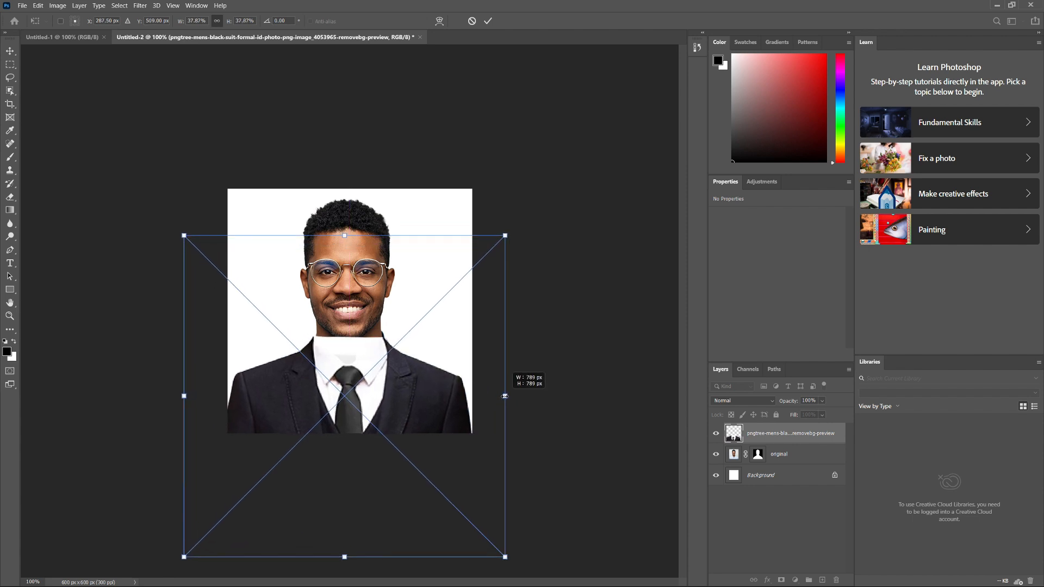
click(487, 21)
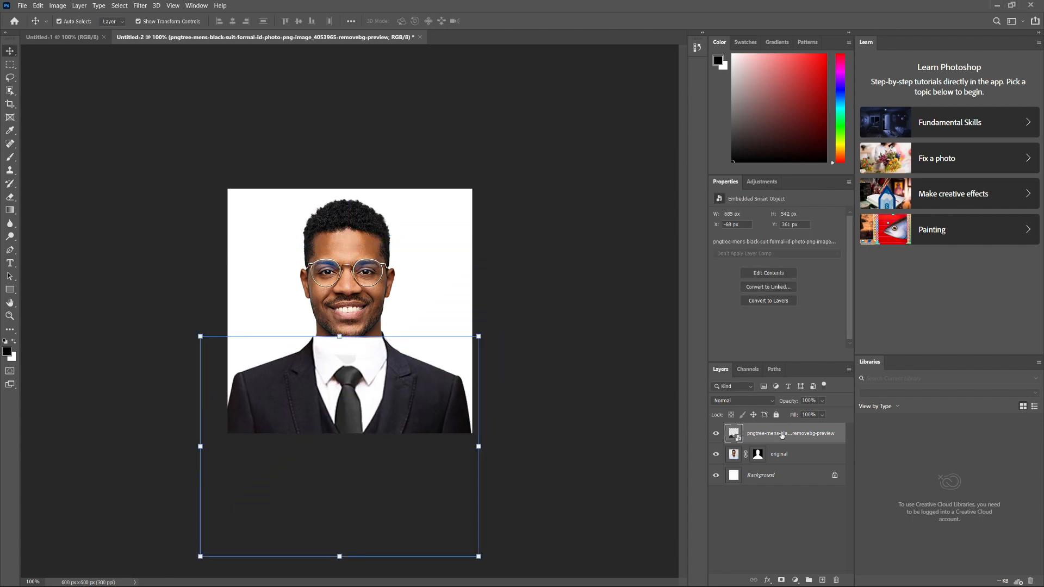
right_click(791, 433)
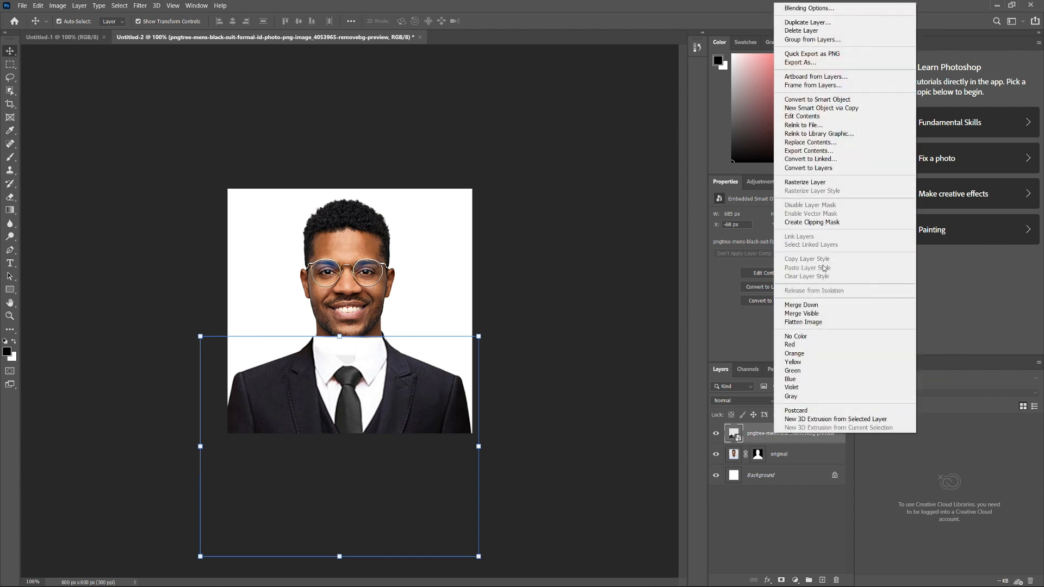
click(806, 181)
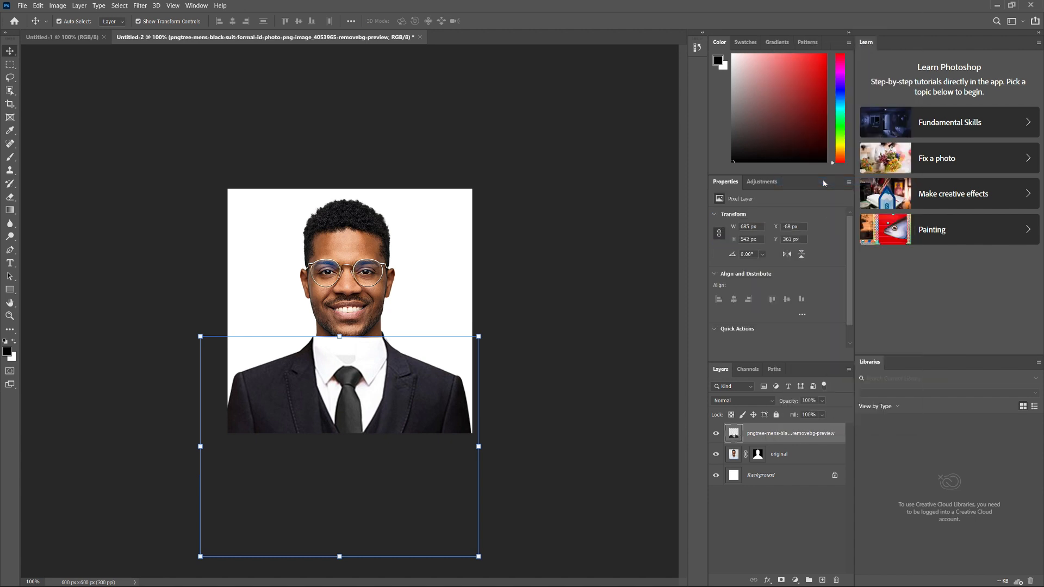
mouse_move(43, 109)
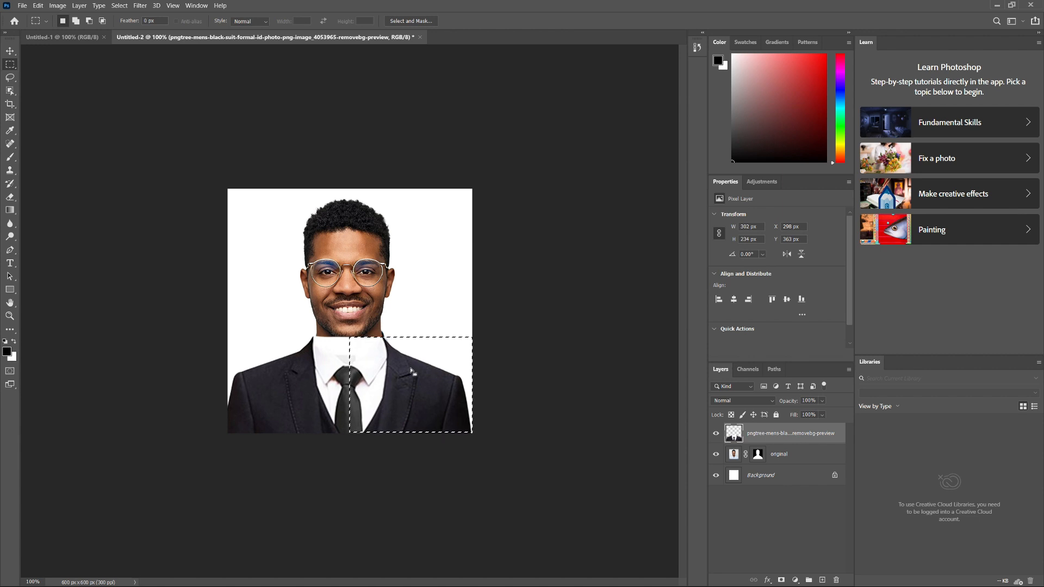
Step: Warp the selected right suit half so its shoulder matches the man's shoulder line
click(37, 6)
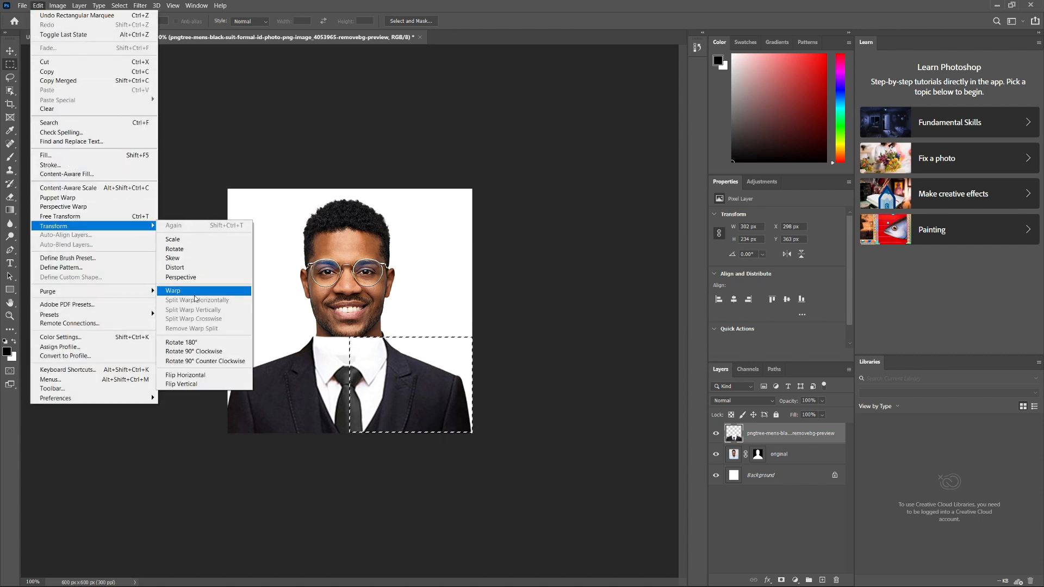
click(173, 290)
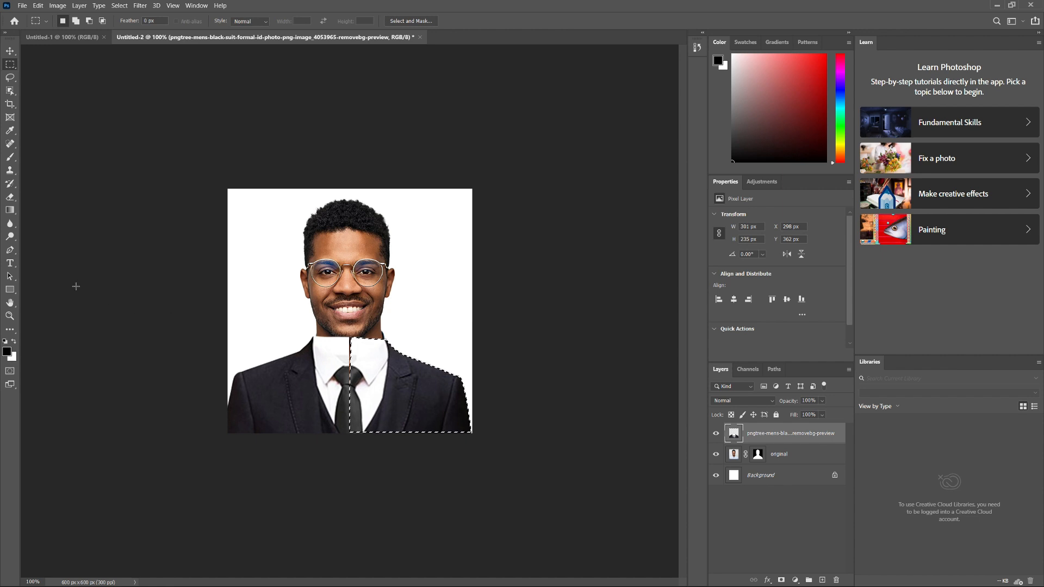
Step: Switch to the Brush Tool with a pure black #000000 foreground colour
click(9, 156)
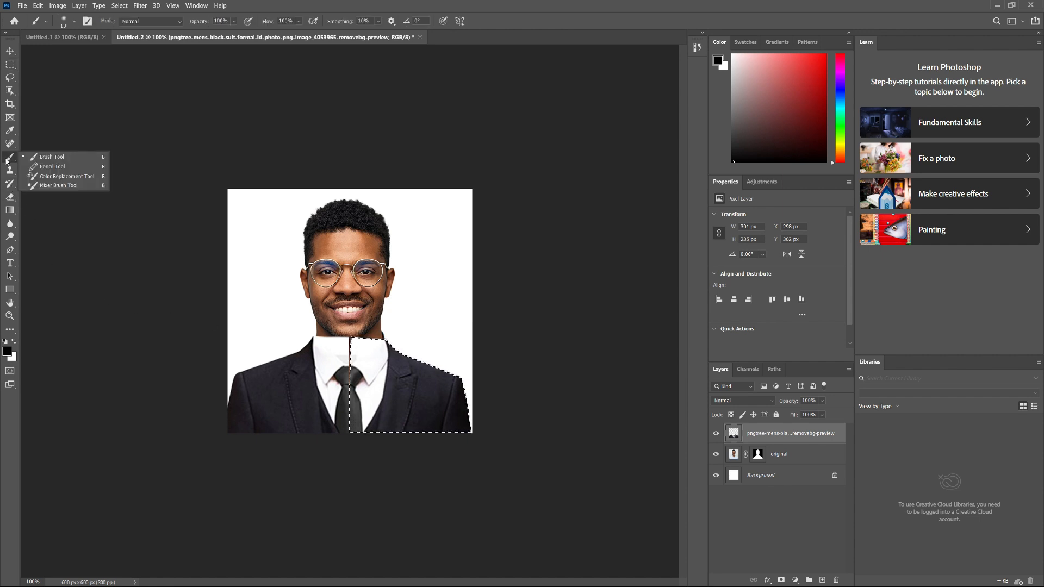
click(7, 349)
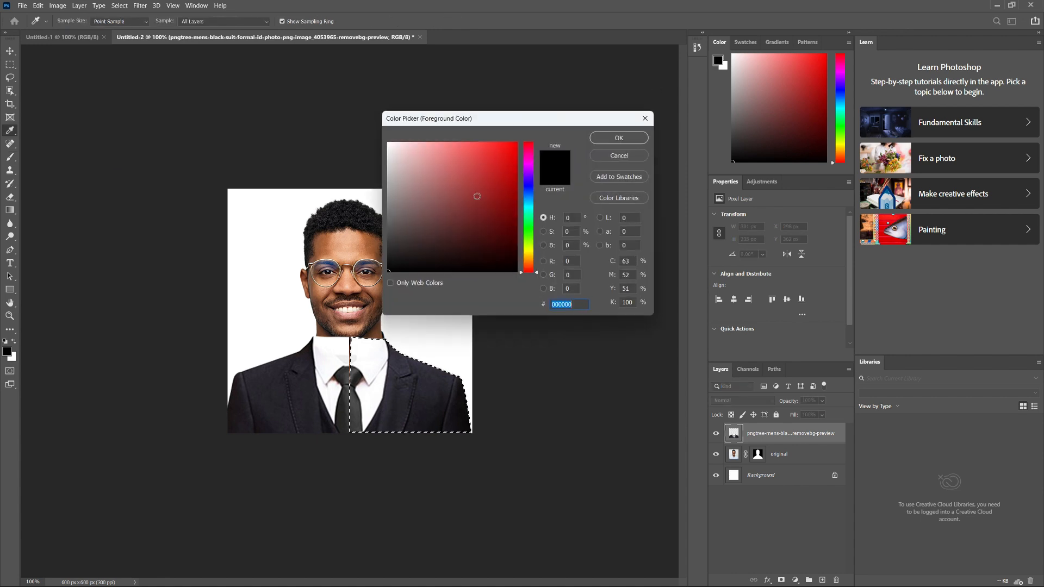
click(618, 155)
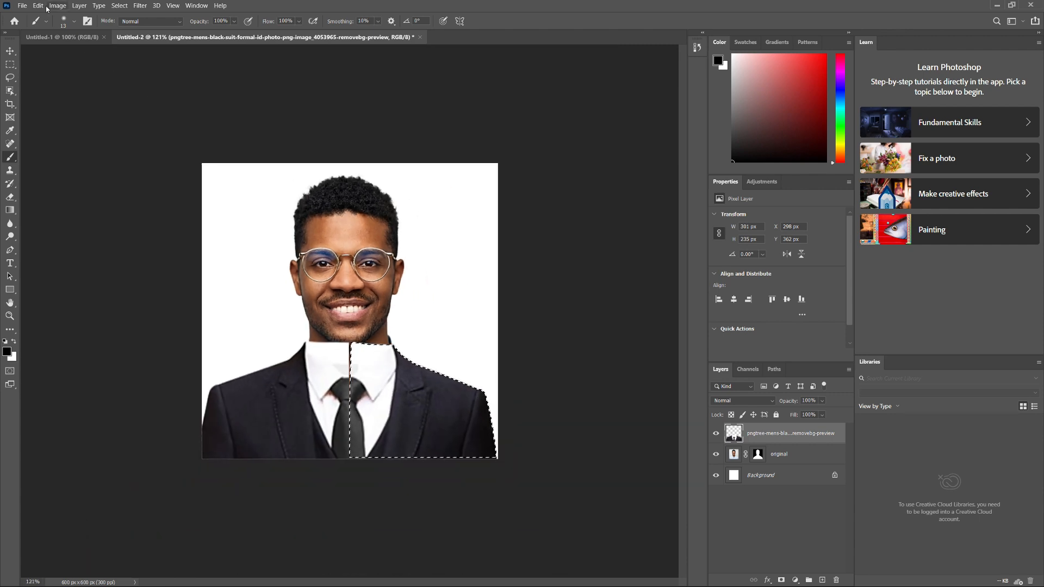
Step: Start Save As to the computer, showing the Downloads folder with the file named Untitled-2
click(21, 5)
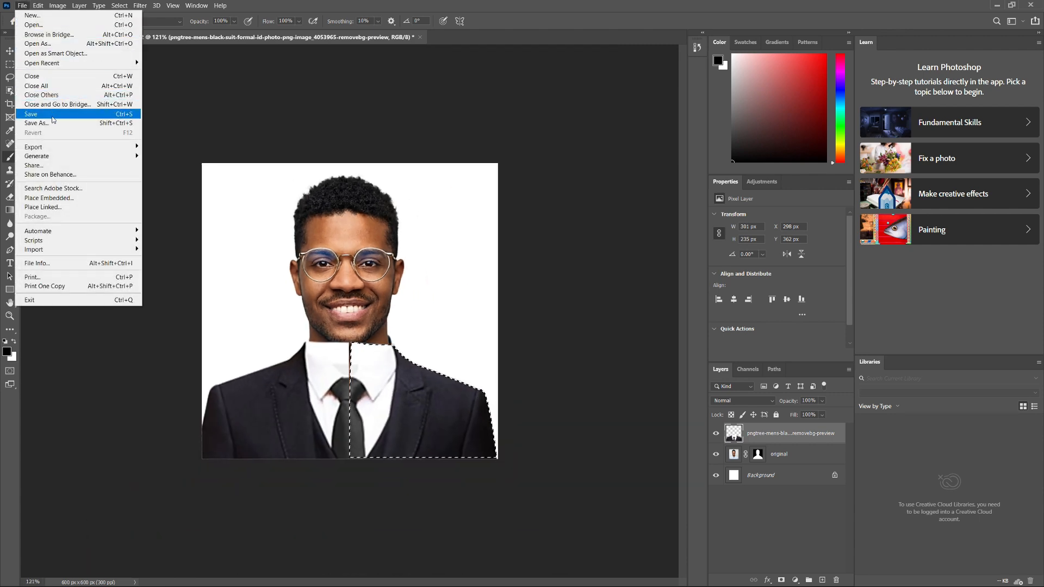
click(30, 115)
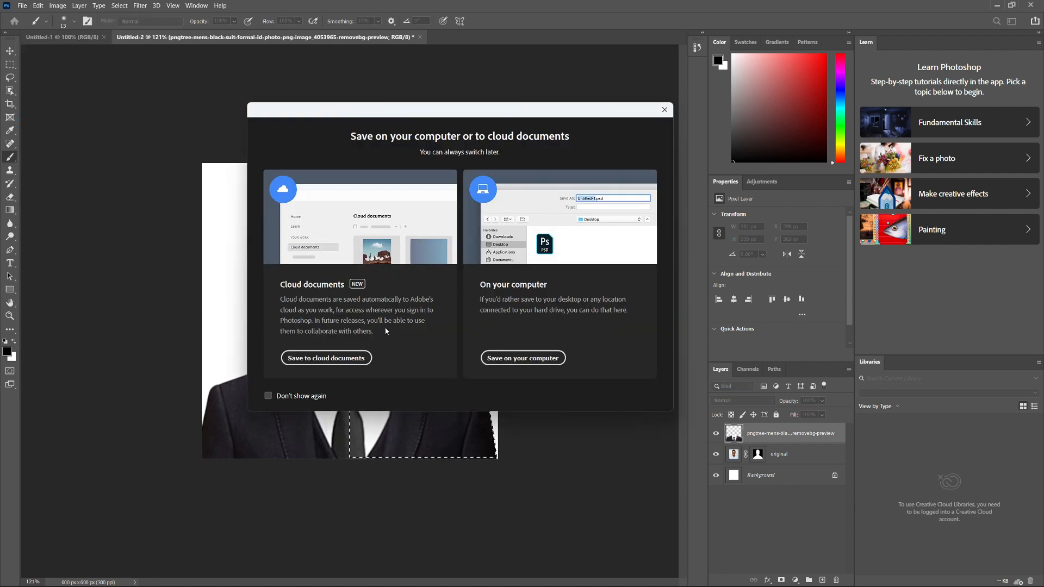
click(523, 358)
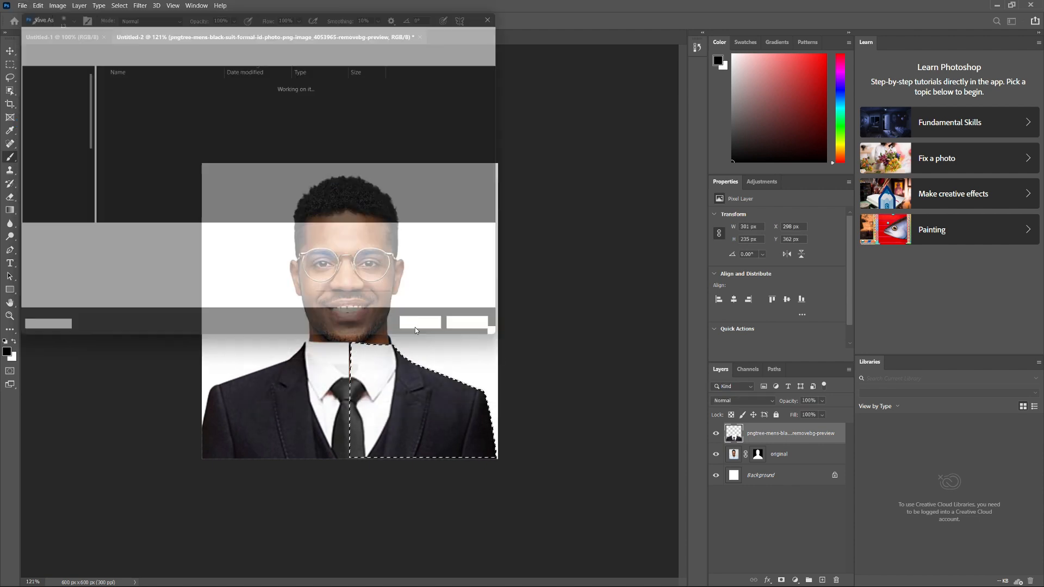
click(42, 19)
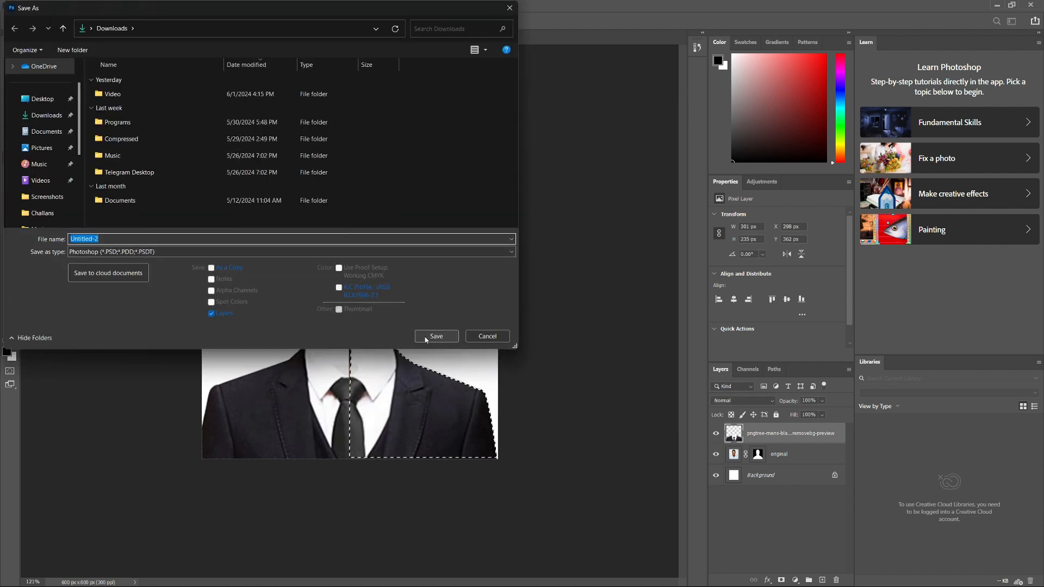
mouse_move(487, 336)
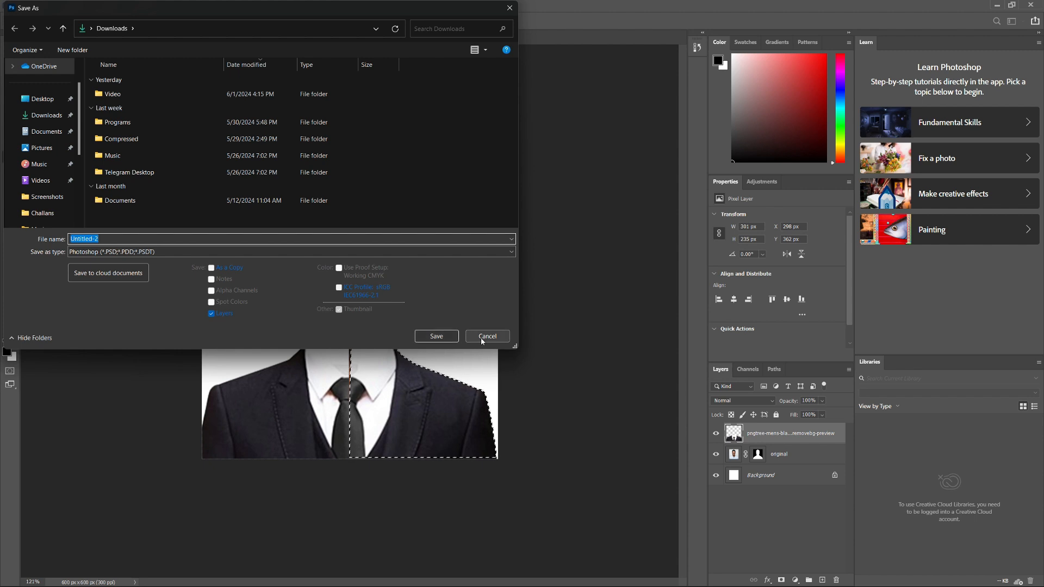